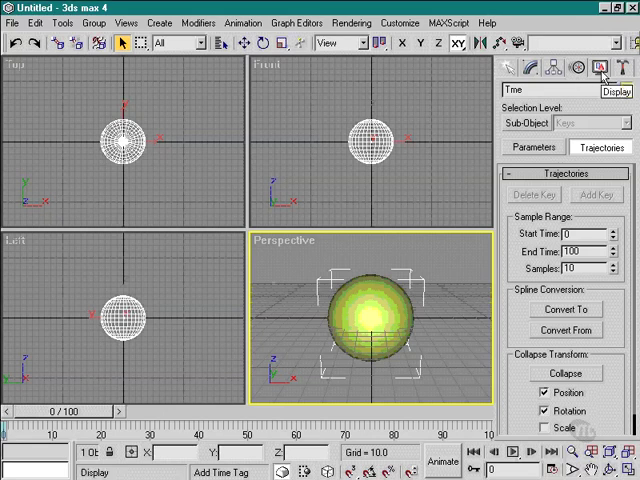
- From the Display panel, hide the selected sphere with Hide Selected, then restore it with Unhide All
{"action": "left_click", "coordinate": [600, 68]}
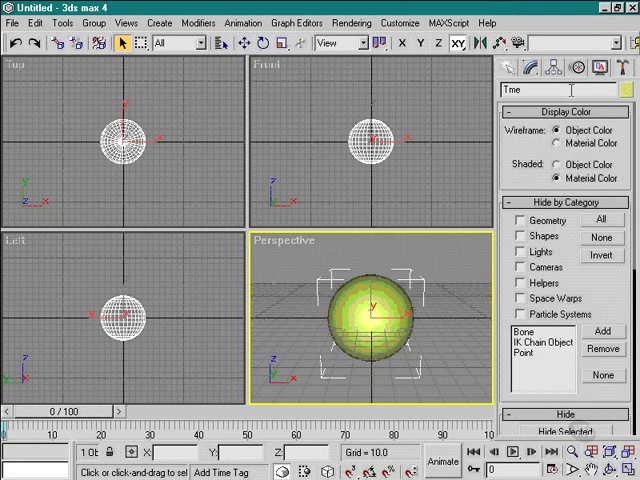
{"action": "mouse_move", "coordinate": [216, 204]}
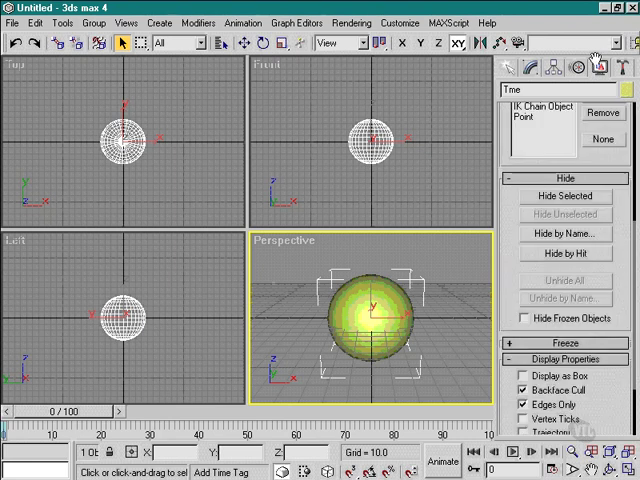
{"action": "left_click", "coordinate": [564, 196]}
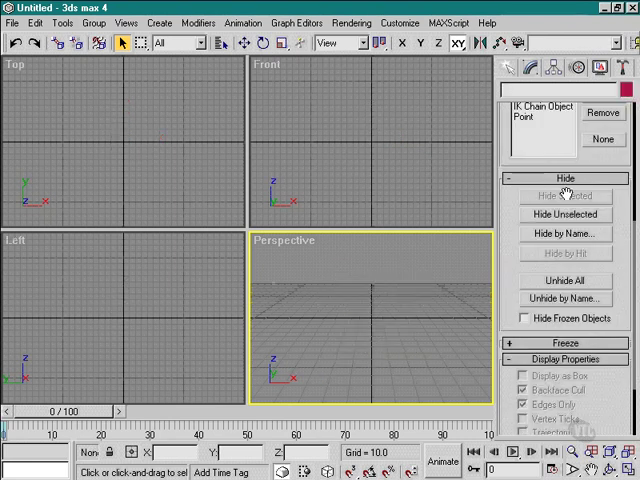
{"action": "left_click", "coordinate": [564, 280]}
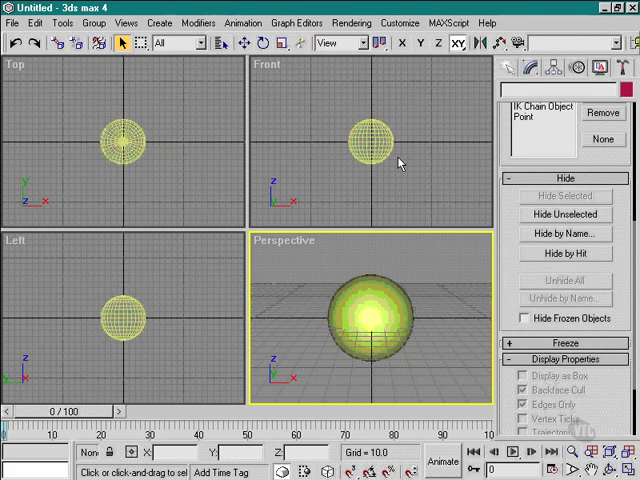
{"action": "left_click", "coordinate": [564, 232]}
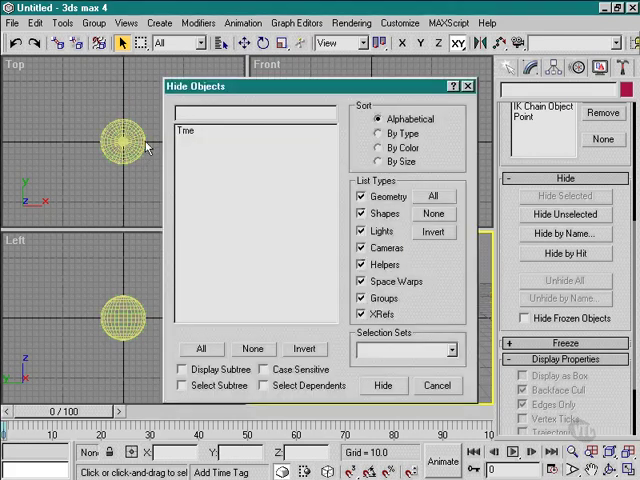
{"action": "left_click", "coordinate": [382, 384]}
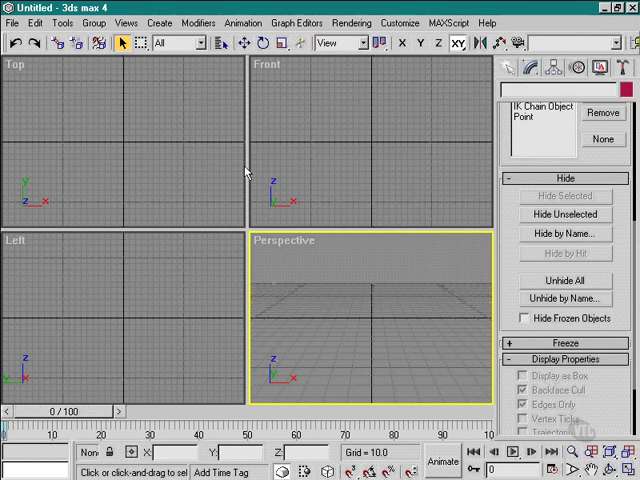
{"action": "left_click", "coordinate": [564, 298]}
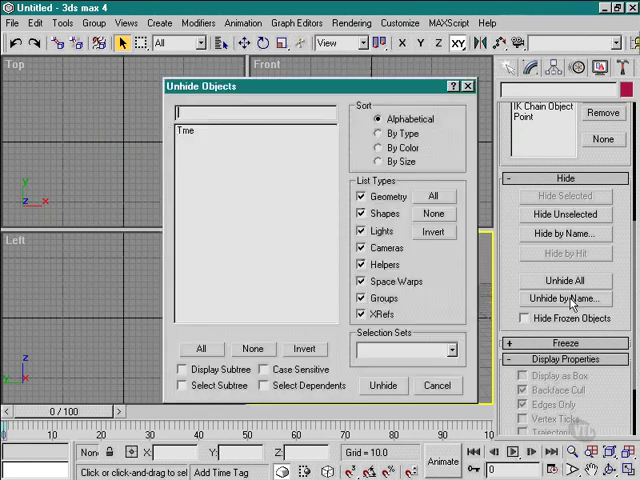
{"action": "left_click", "coordinate": [384, 384]}
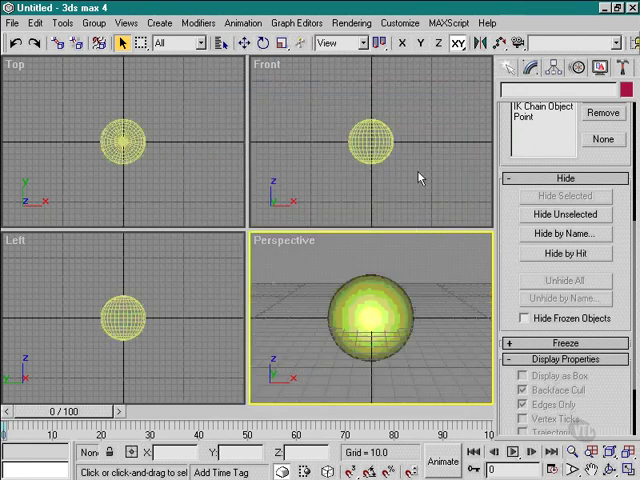